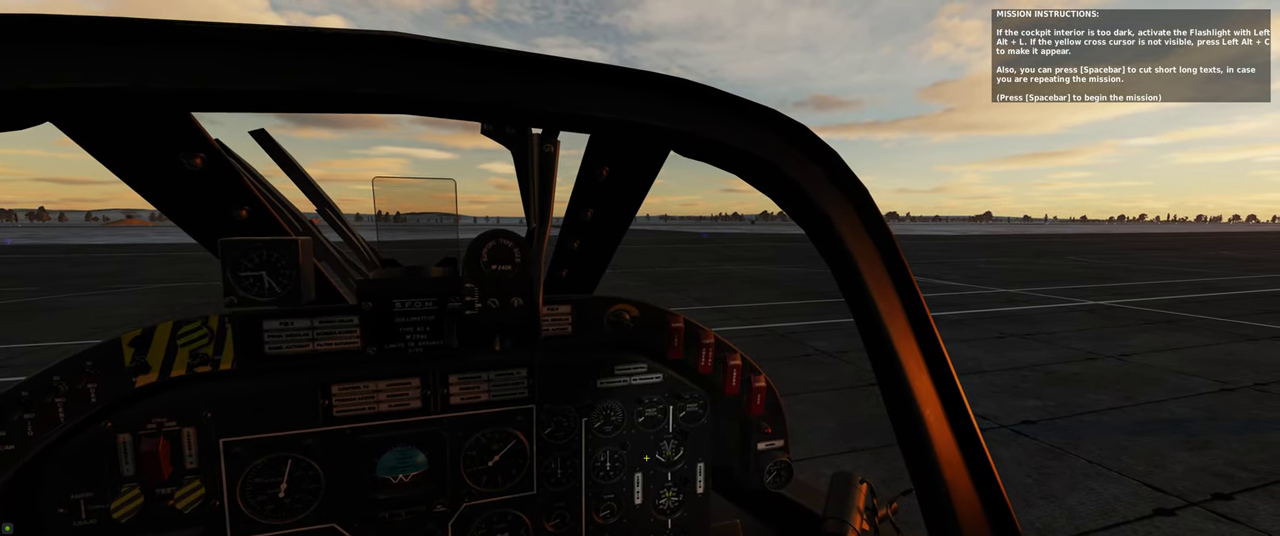
Step: Begin the Pucará cold-start mission and continue through the About This Mission overview
{"action": "key", "text": "space"}
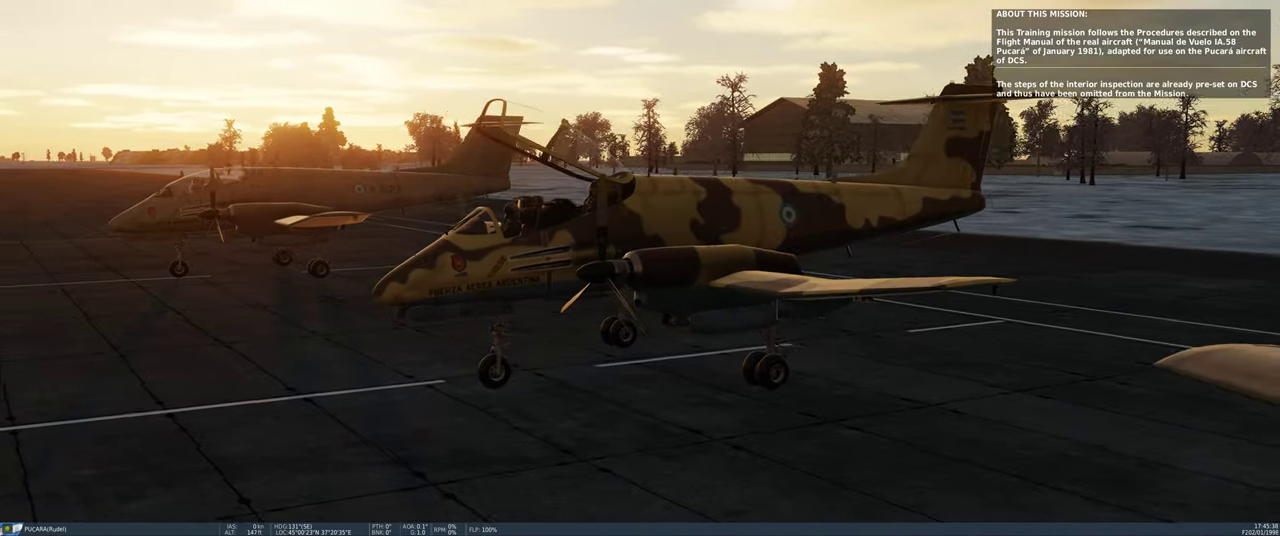
{"action": "key", "text": "space"}
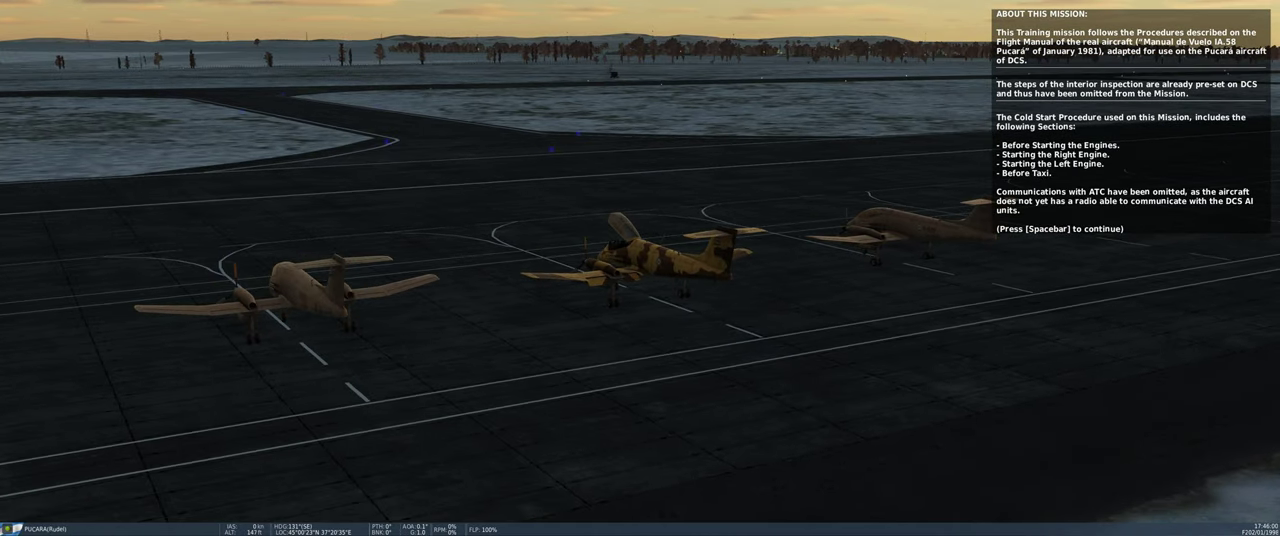
Step: Advance the briefing past the overview to the Introduction to the Pucará
{"action": "key", "text": "space"}
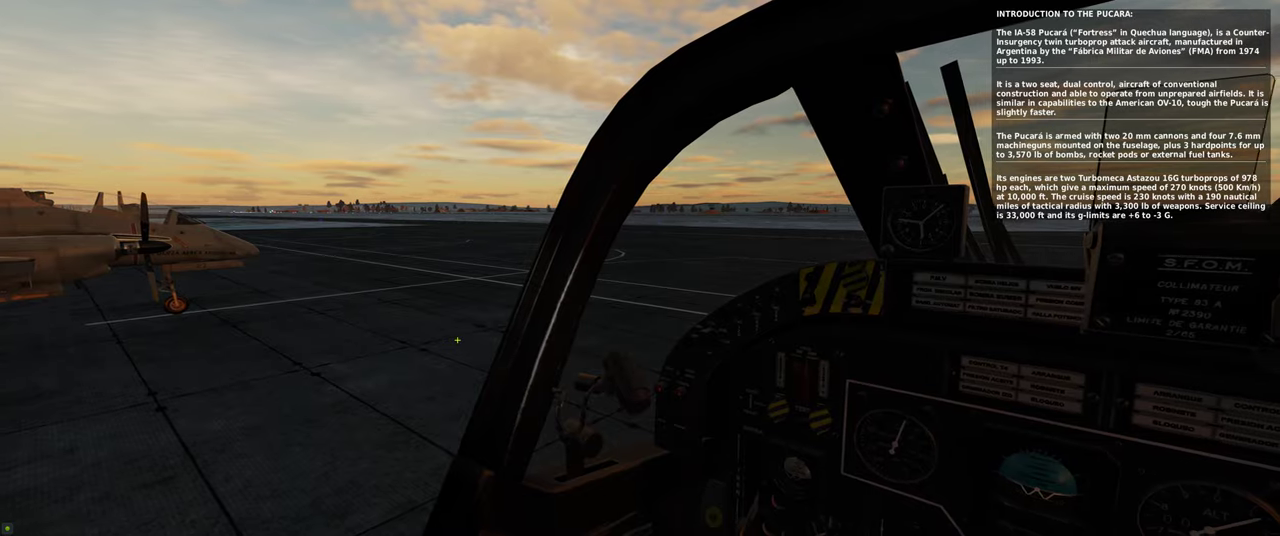
Step: Finish the aircraft introduction and reach checklist step 1, Parking Brake
{"action": "key", "text": "space"}
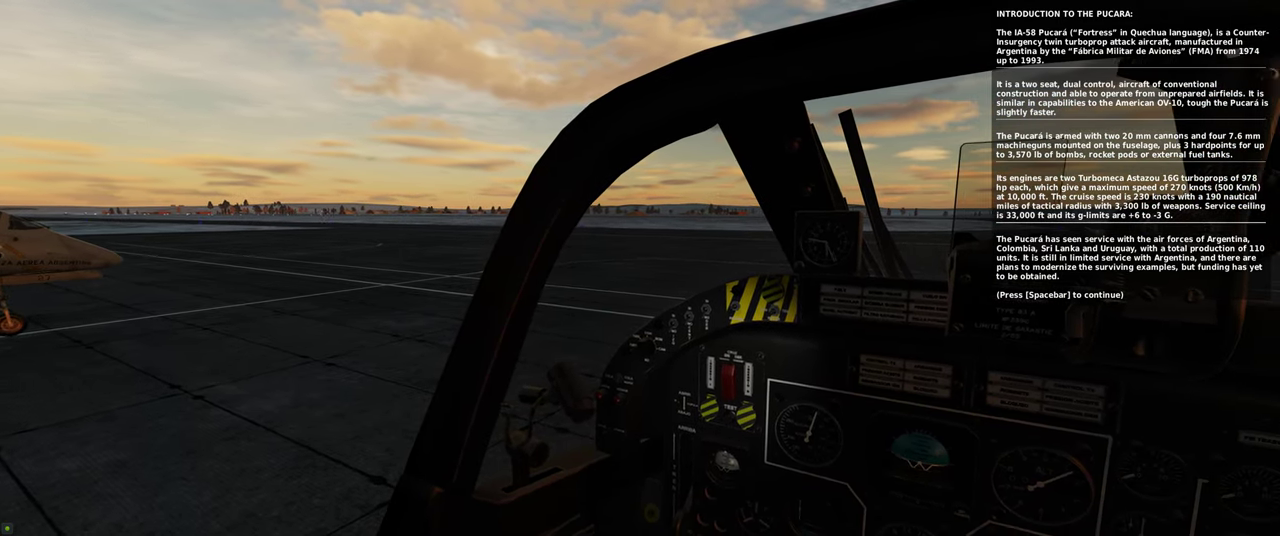
{"action": "key", "text": "space"}
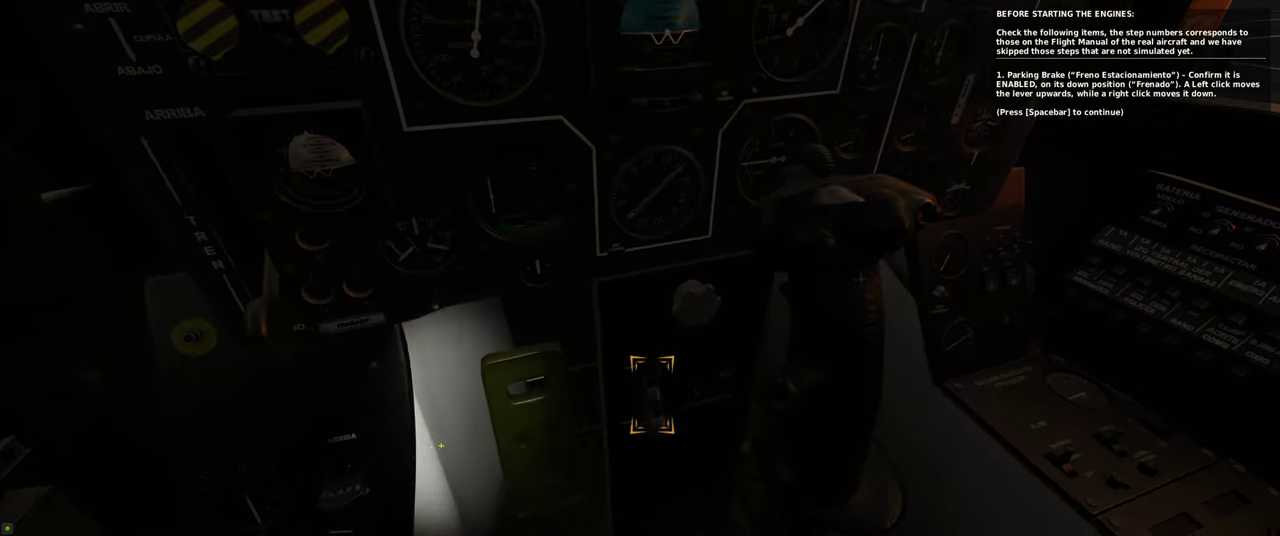
Step: Advance the pre-start checklist toward step 7, Engine Start Switches neutral
{"action": "key", "text": "space"}
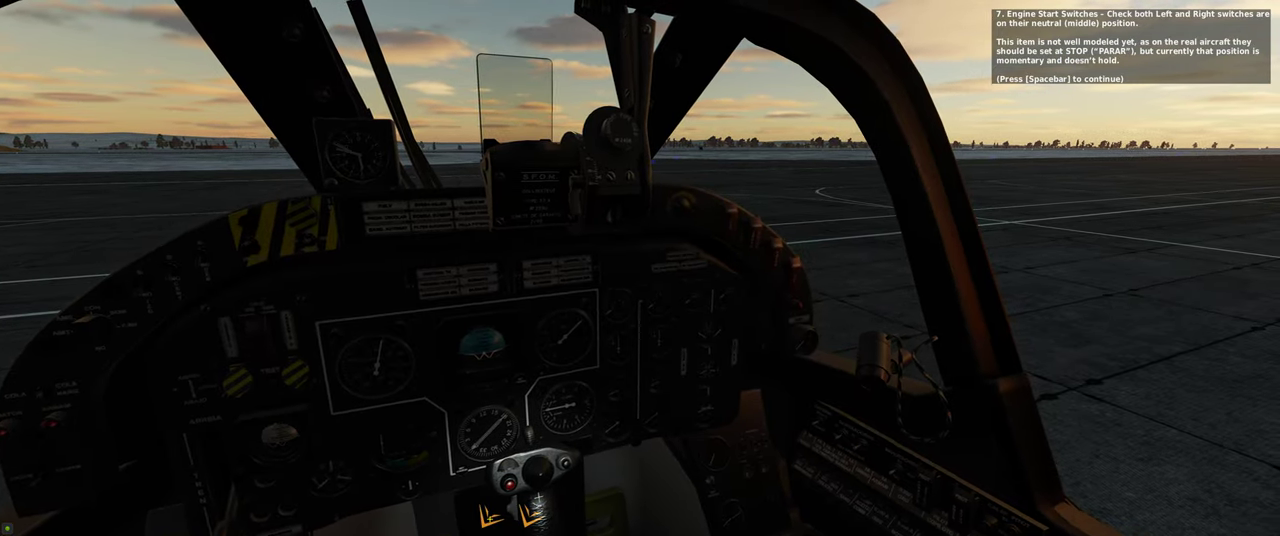
Step: Continue past the start switches with battery set to VUELO, reaching step 14 annunciator check
{"action": "key", "text": "space"}
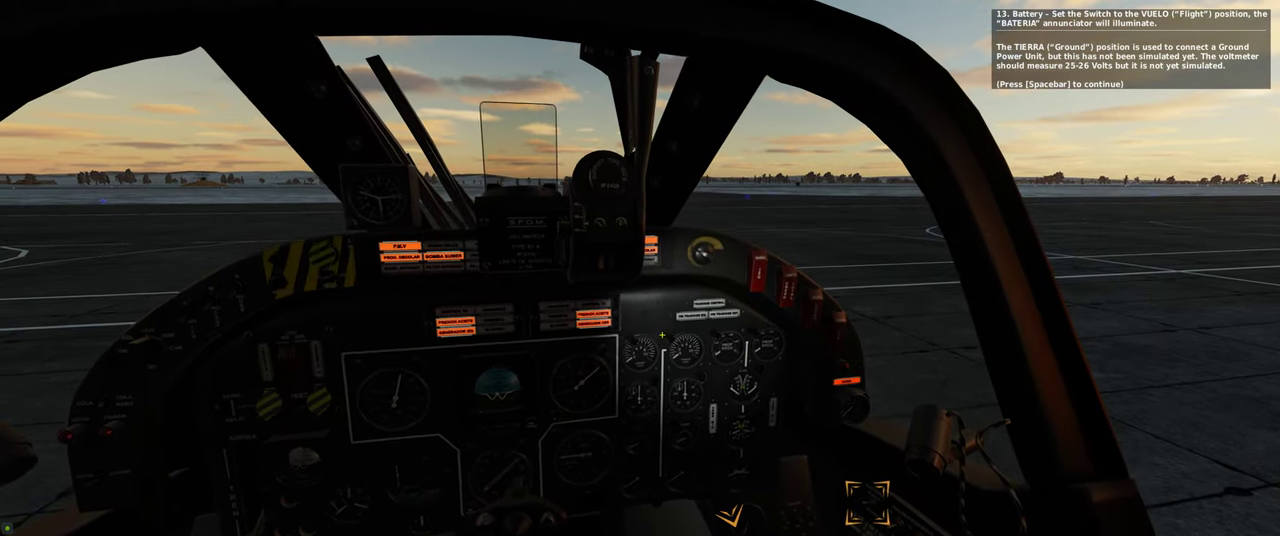
{"action": "key", "text": "space"}
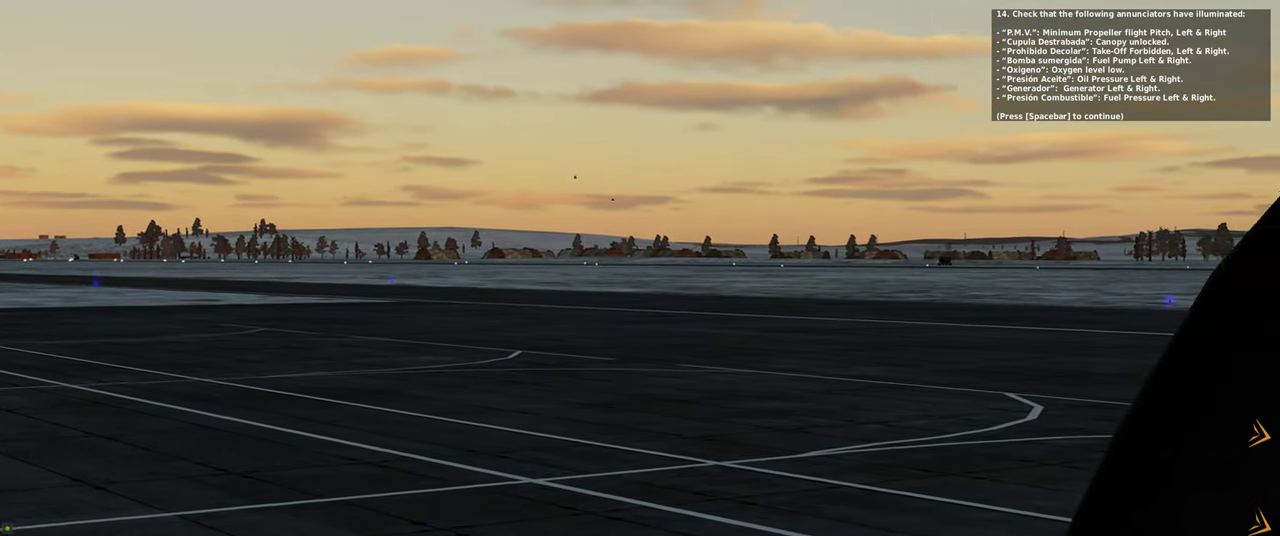
Step: Confirm annunciators and the LOCKED gear light, reaching the Interior Lighting step
{"action": "key", "text": "space"}
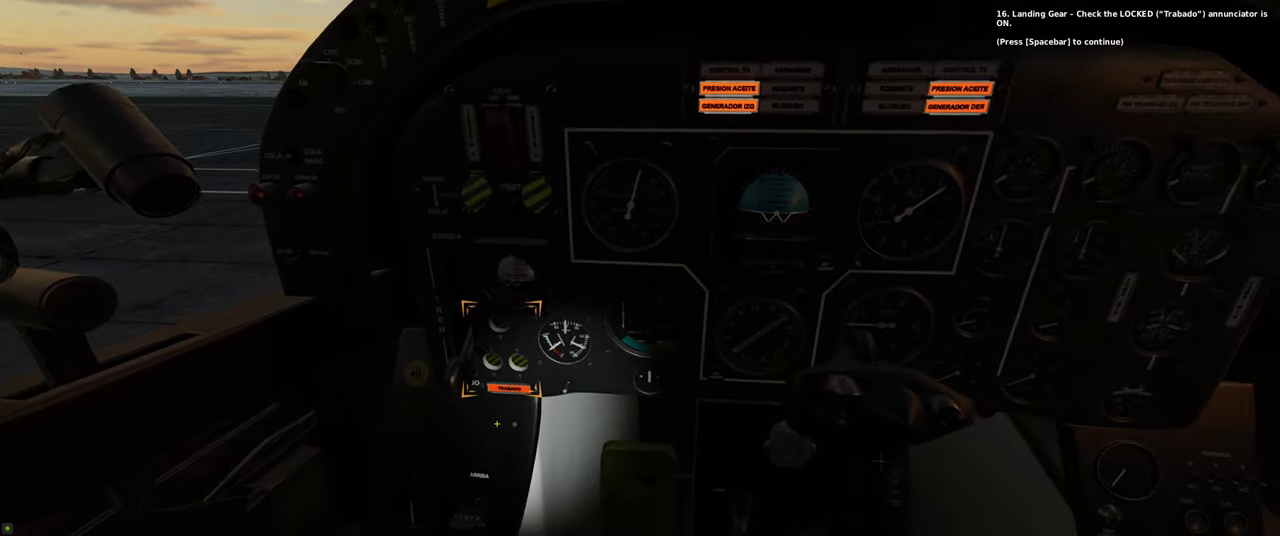
{"action": "key", "text": "space"}
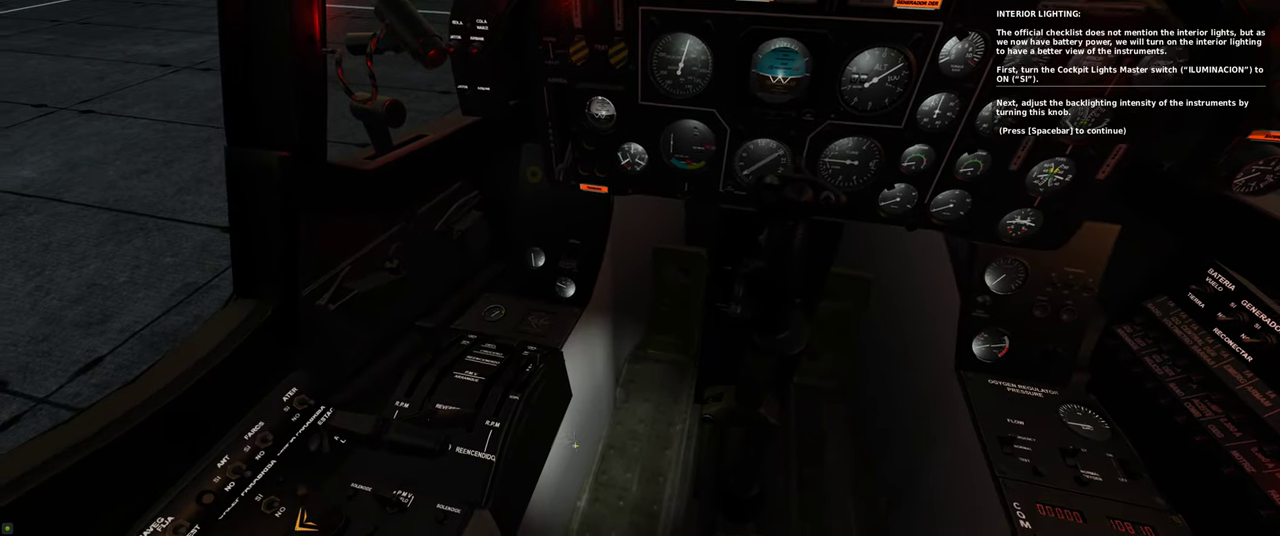
Step: Continue past cockpit lighting on and the fuel quantity check to step 21, Trim
{"action": "key", "text": "space"}
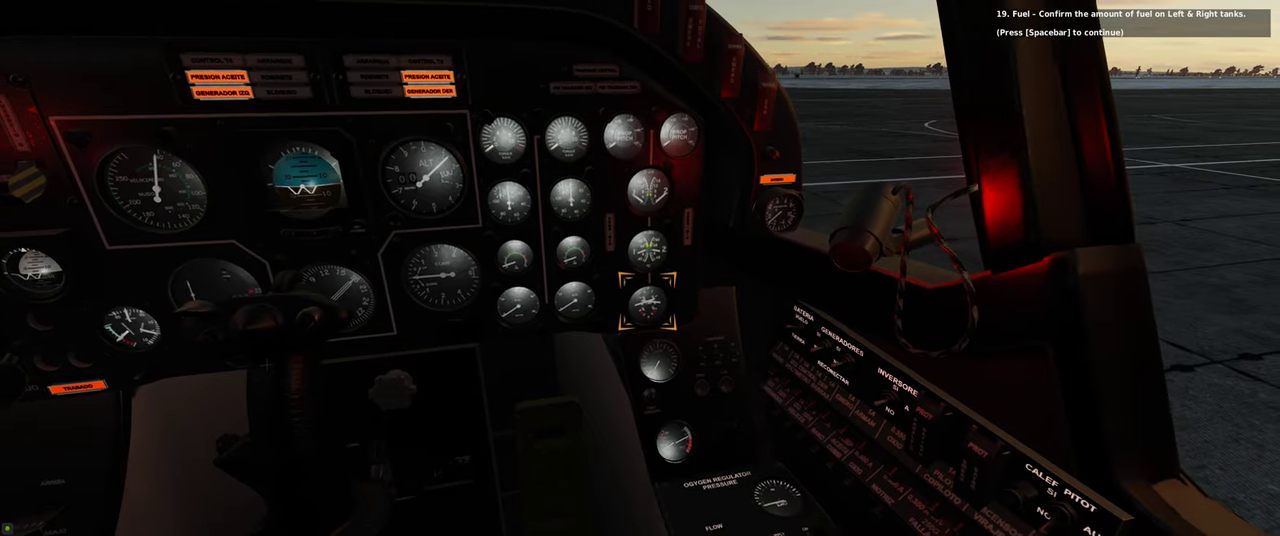
{"action": "key", "text": "space"}
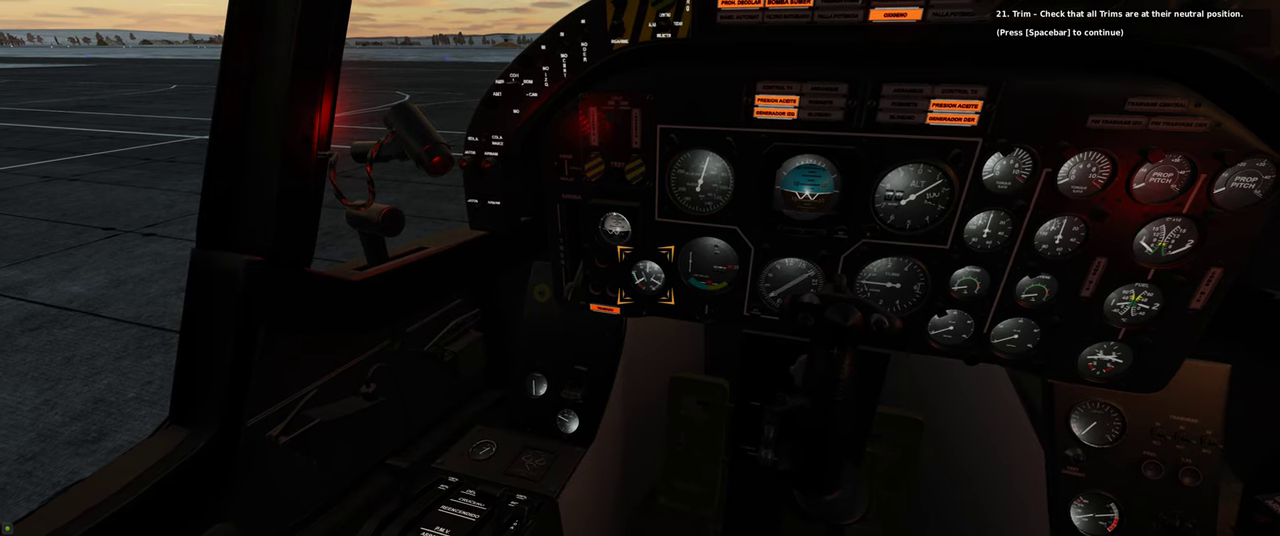
{"action": "key", "text": "space"}
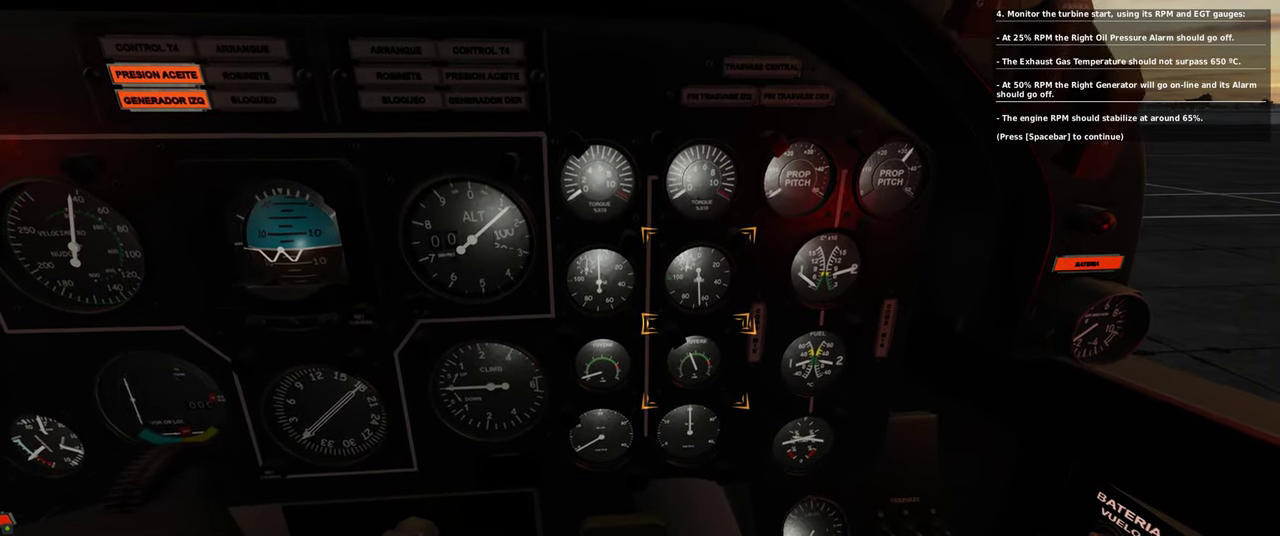
Step: With the right engine stabilised near 65% RPM, advance to the left-engine fuel pump step
{"action": "key", "text": "space"}
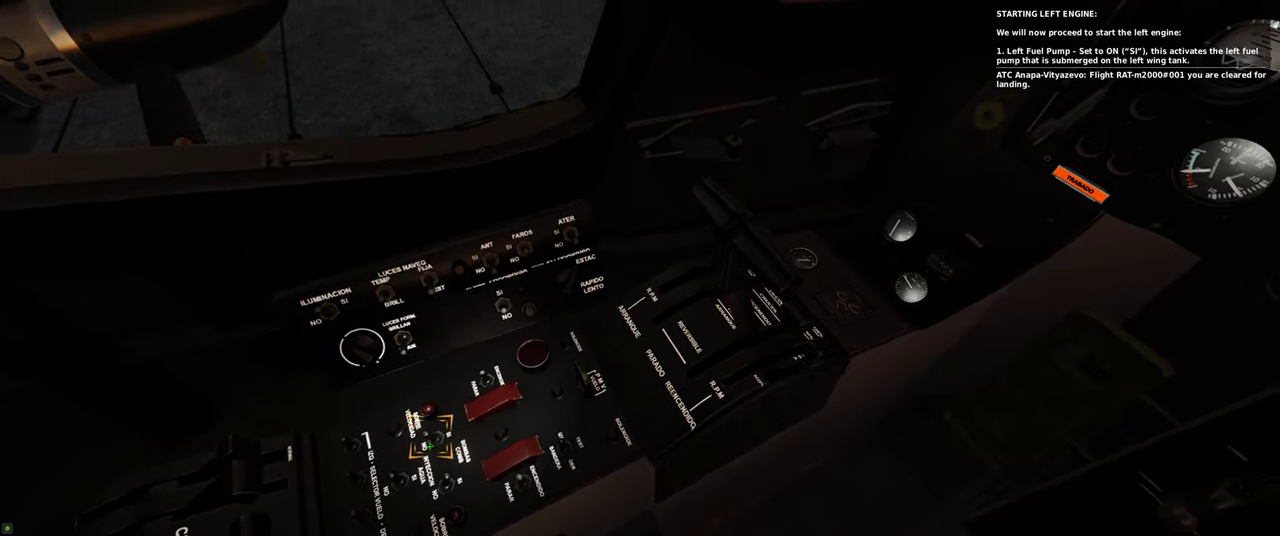
Step: Acknowledge the propeller pitch lever note and start the left engine, reaching turbine gauge monitoring
{"action": "key", "text": "space"}
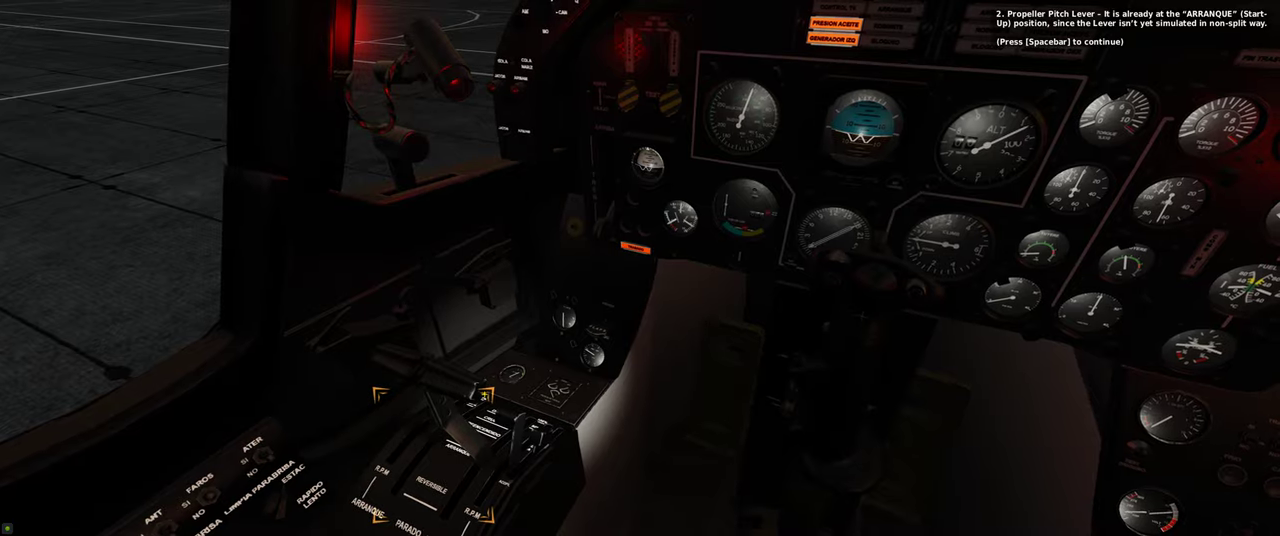
{"action": "key", "text": "space"}
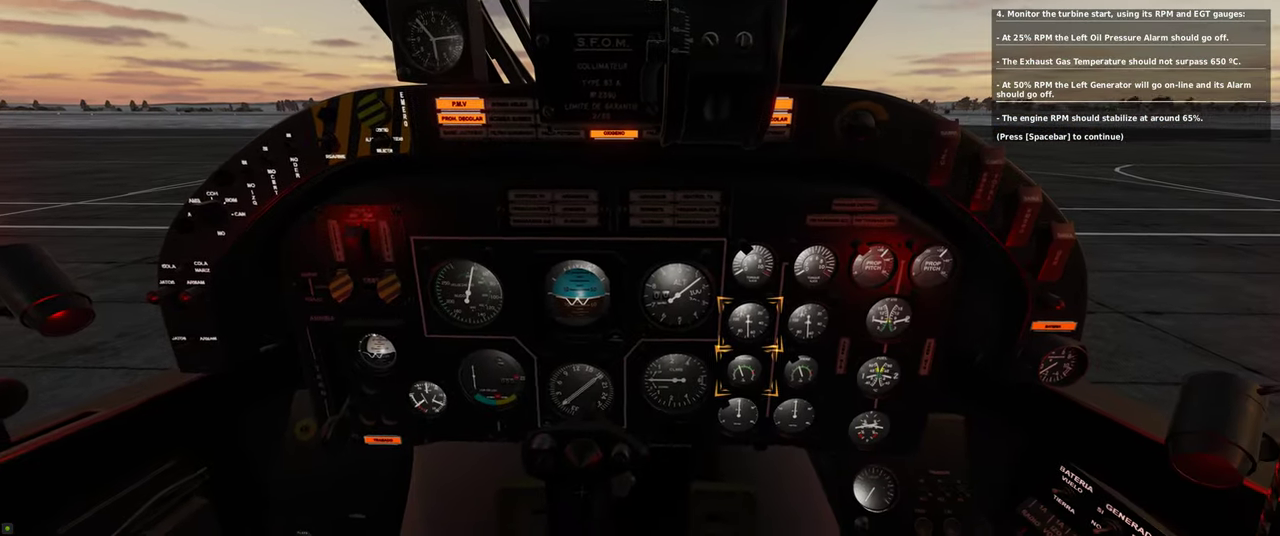
Step: Enter the Before Taxi section and advance to the hydraulic accumulator pressure check
{"action": "key", "text": "space"}
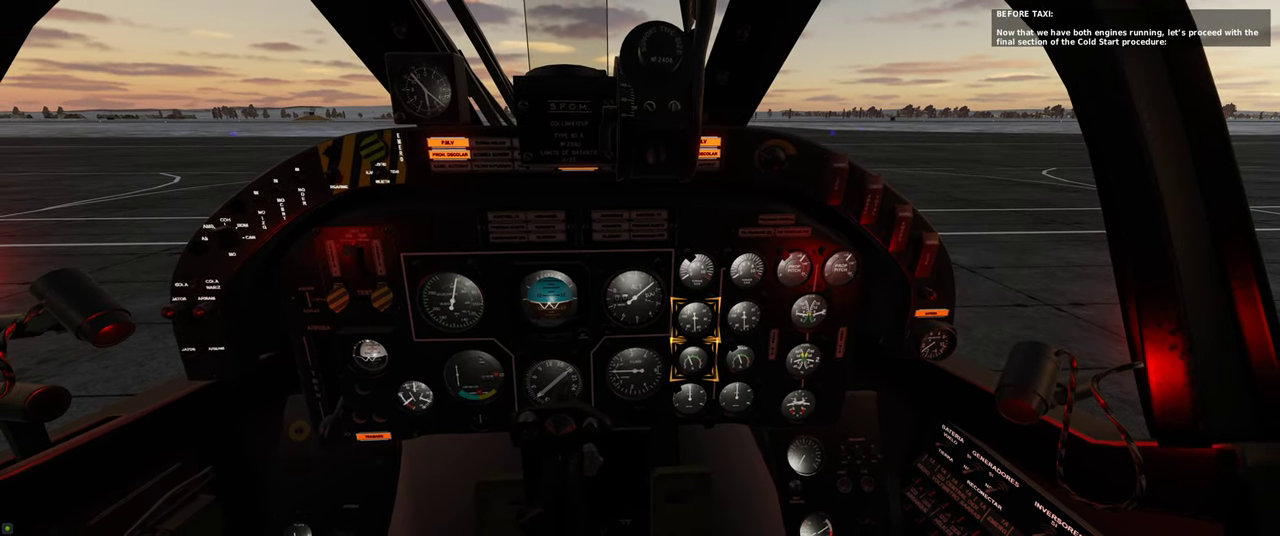
{"action": "key", "text": "space"}
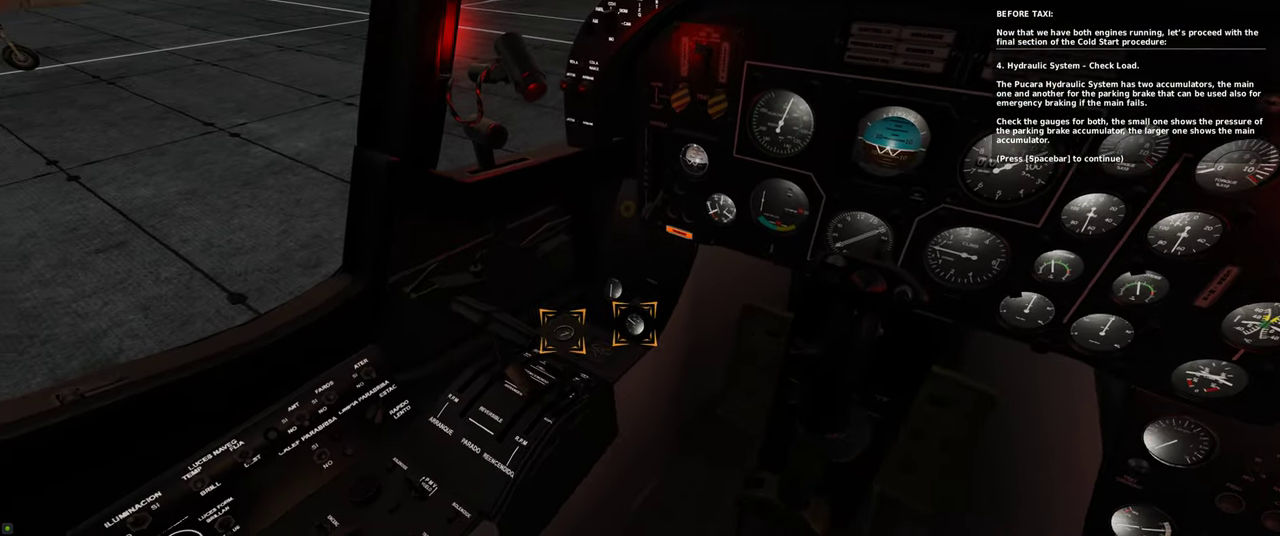
{"action": "mouse_move", "coordinate": [640, 268]}
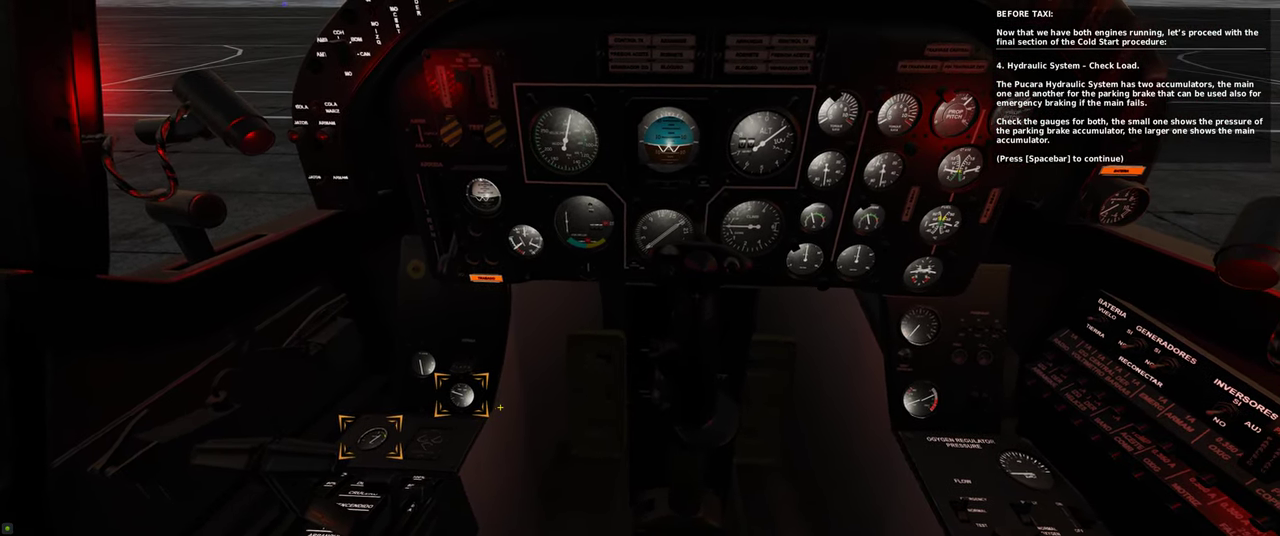
Step: Finish the hydraulic check, close the canopy and confirm the Cupula Destrabada light is off
{"action": "key", "text": "space"}
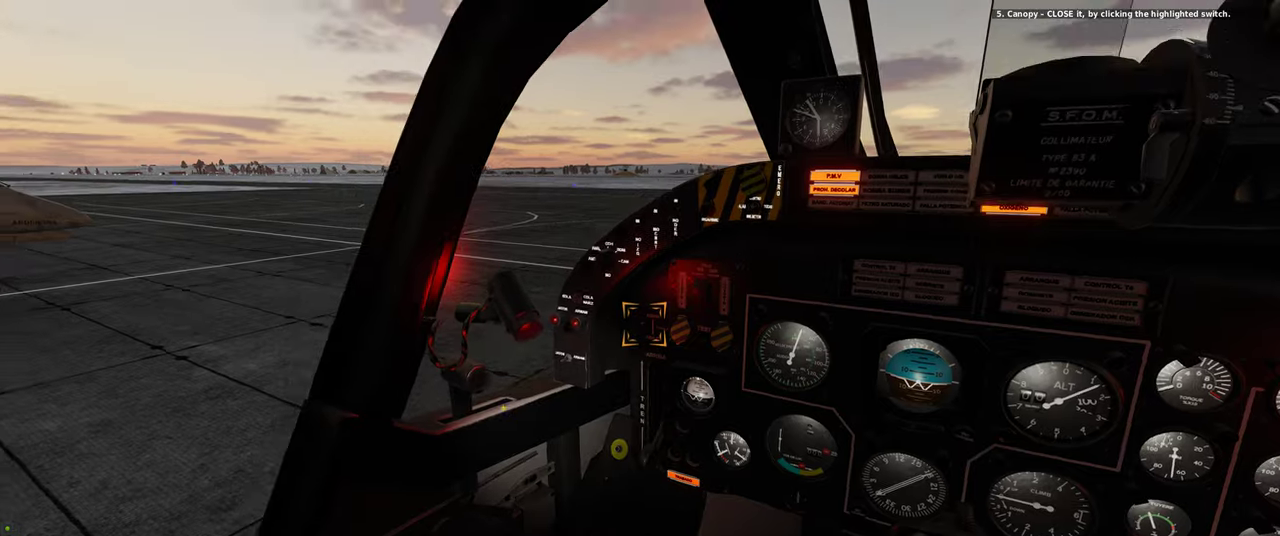
{"action": "left_click_drag", "start_coordinate": [640, 400], "coordinate": [640, 100]}
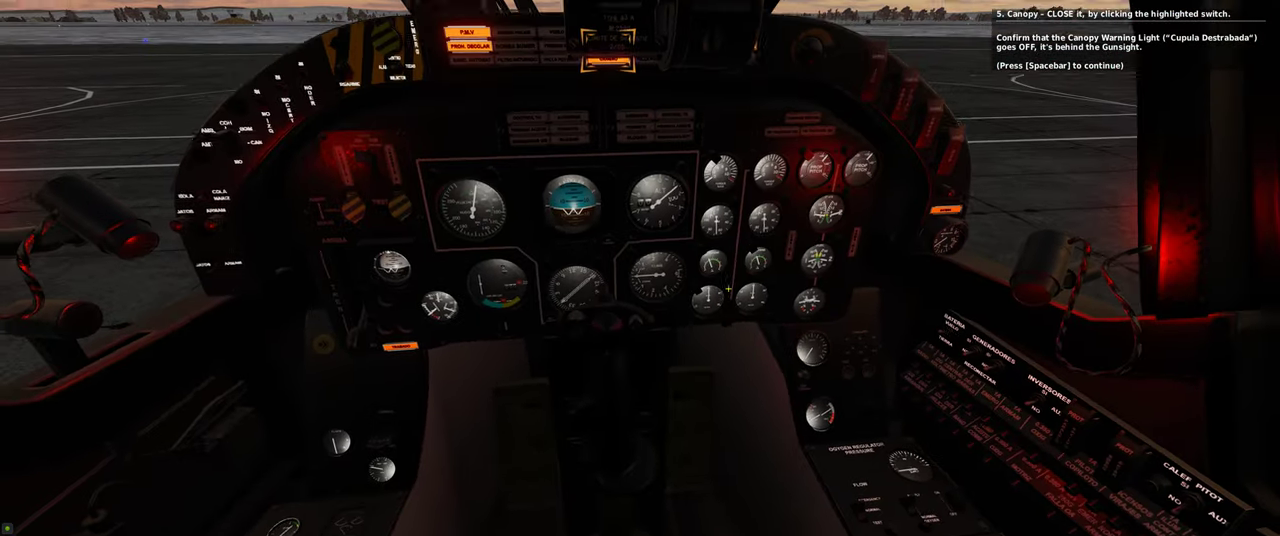
{"action": "key", "text": "space"}
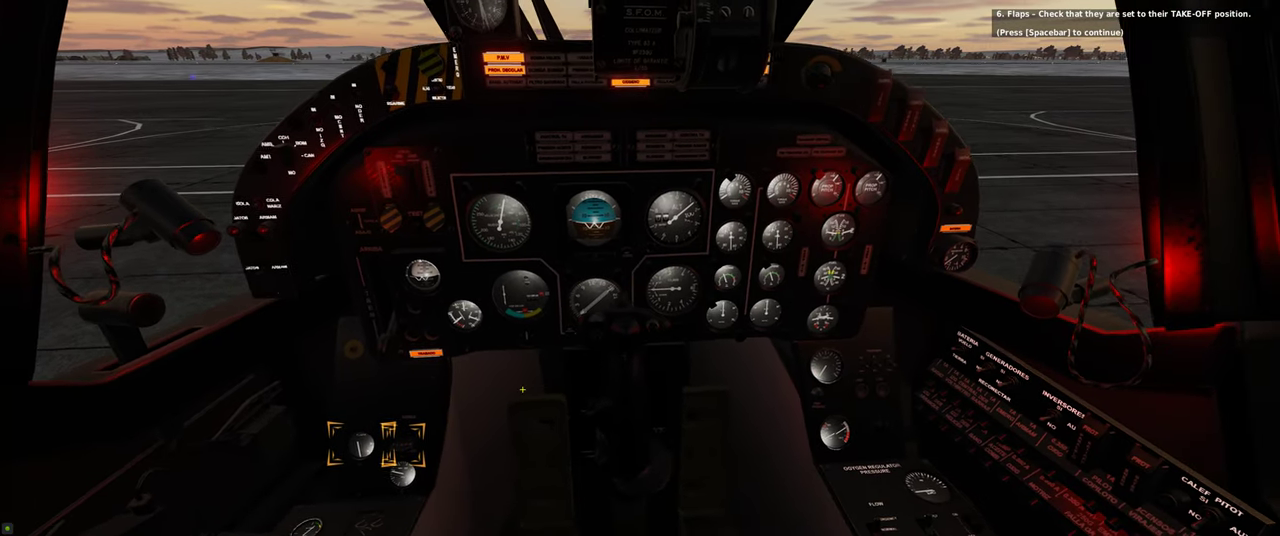
Step: Confirm take-off flaps, set the RMI heading needle and check exhaust, oil and fuel temperatures
{"action": "key", "text": "space"}
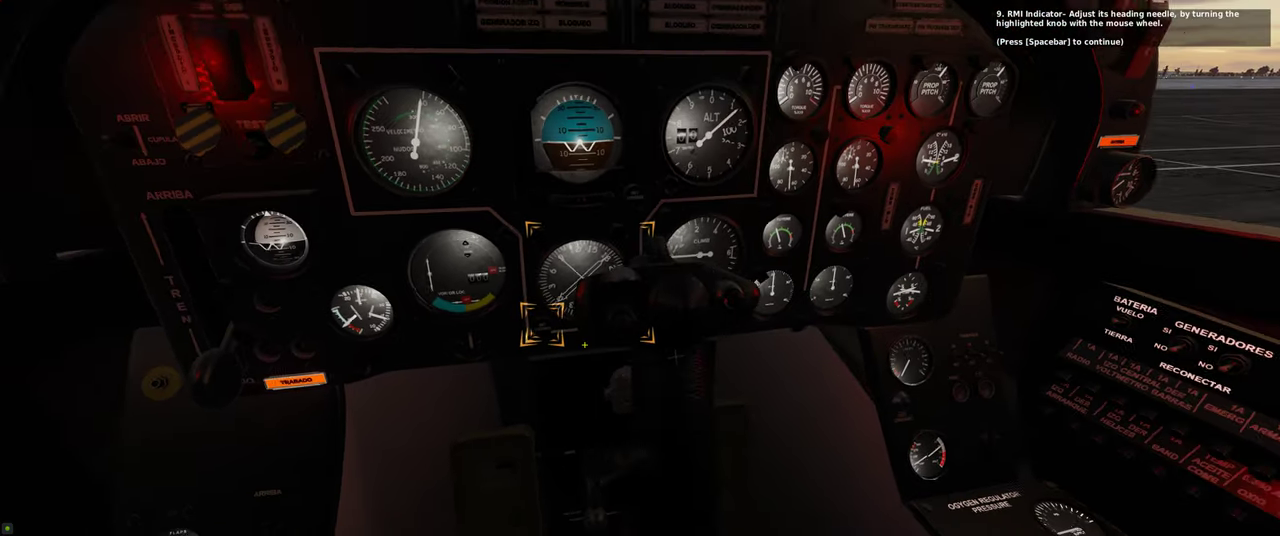
{"action": "key", "text": "space"}
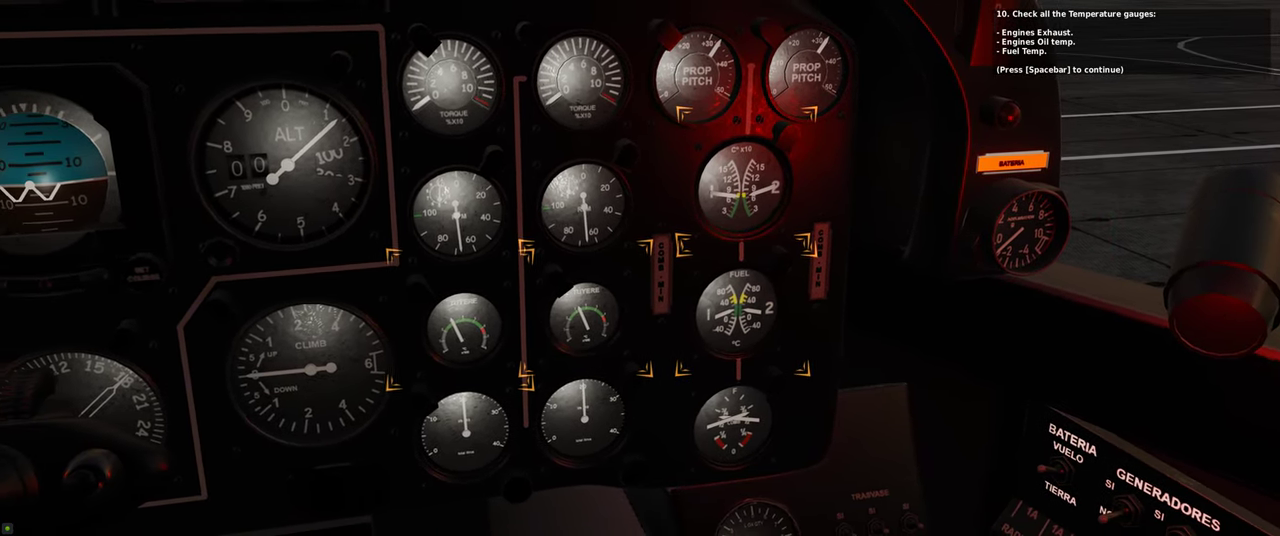
{"action": "key", "text": "space"}
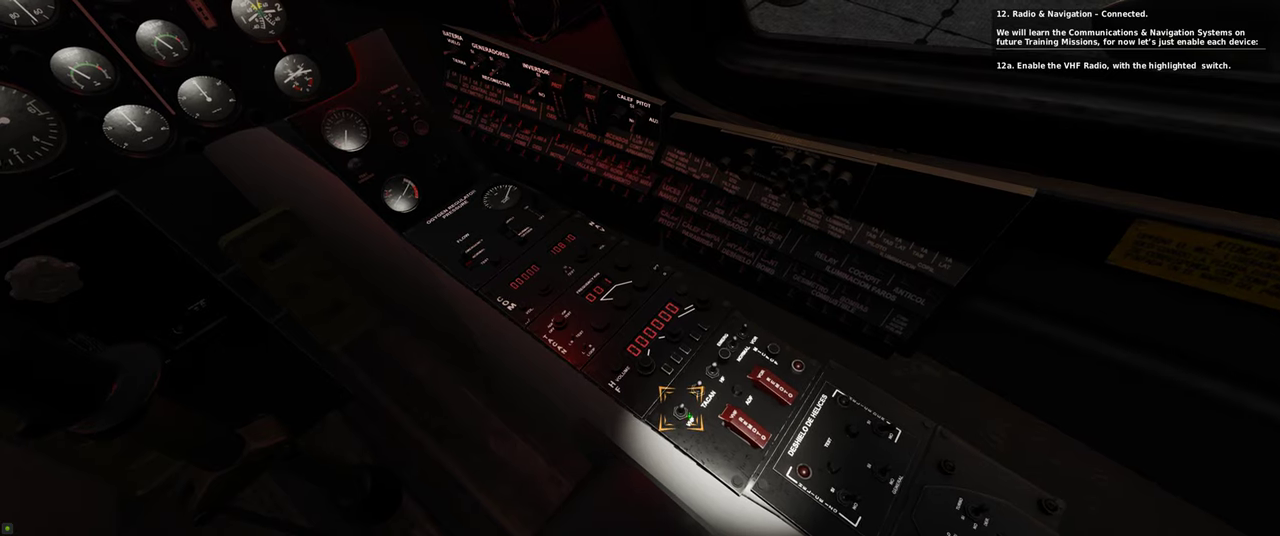
Step: Switch on the VHF radio on the right console
{"action": "left_click", "coordinate": [688, 408]}
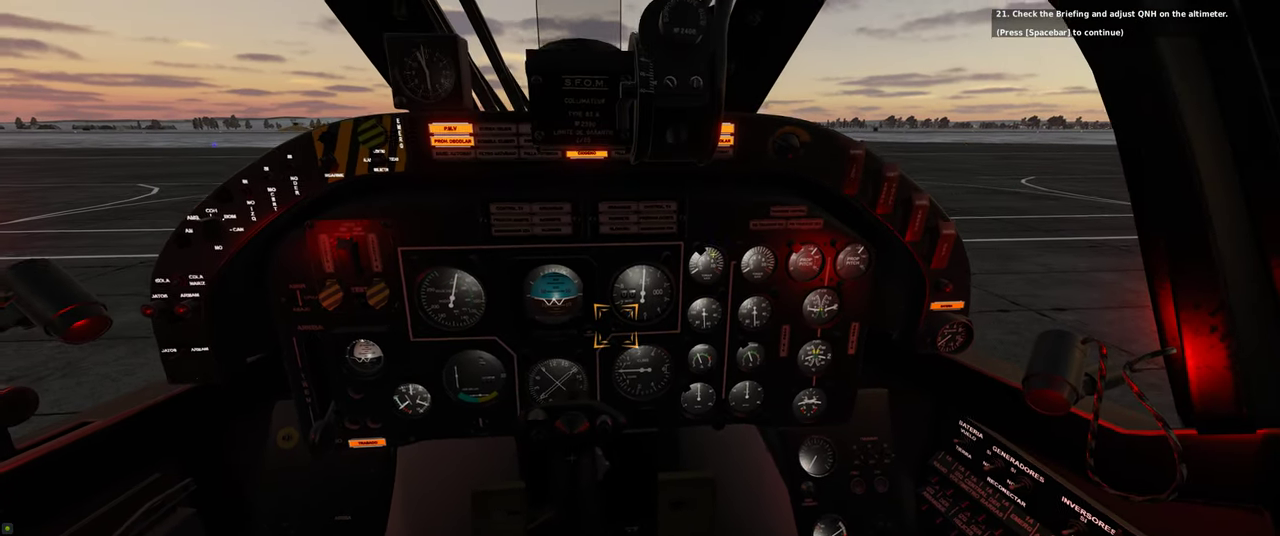
Step: Continue past the altimeter QNH step and switch on the formation lights
{"action": "key", "text": "space"}
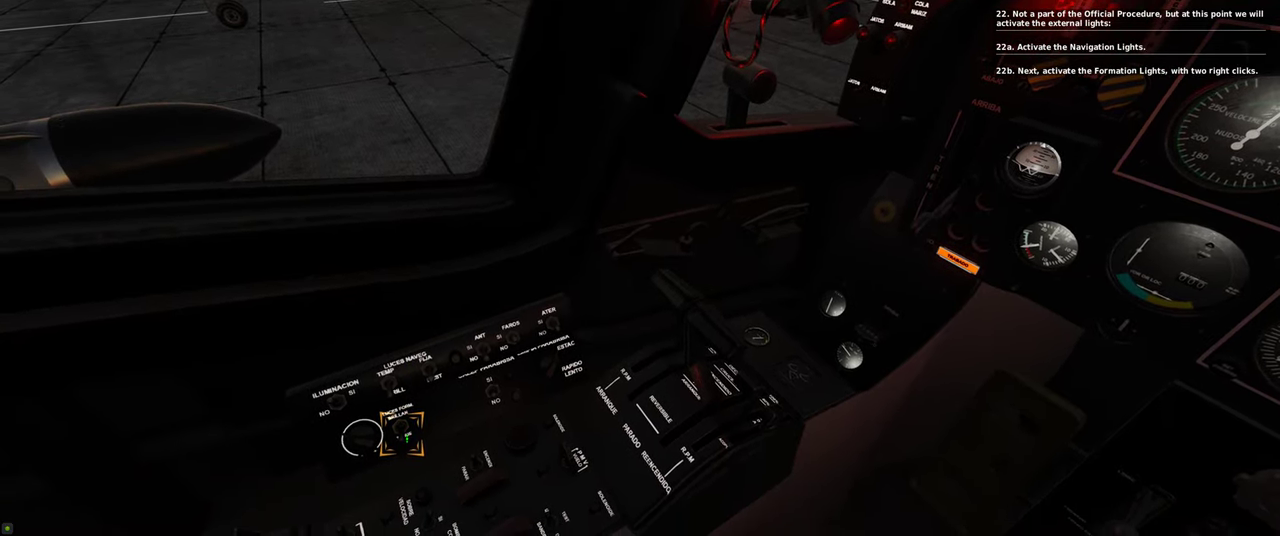
{"action": "right_click", "coordinate": [510, 340]}
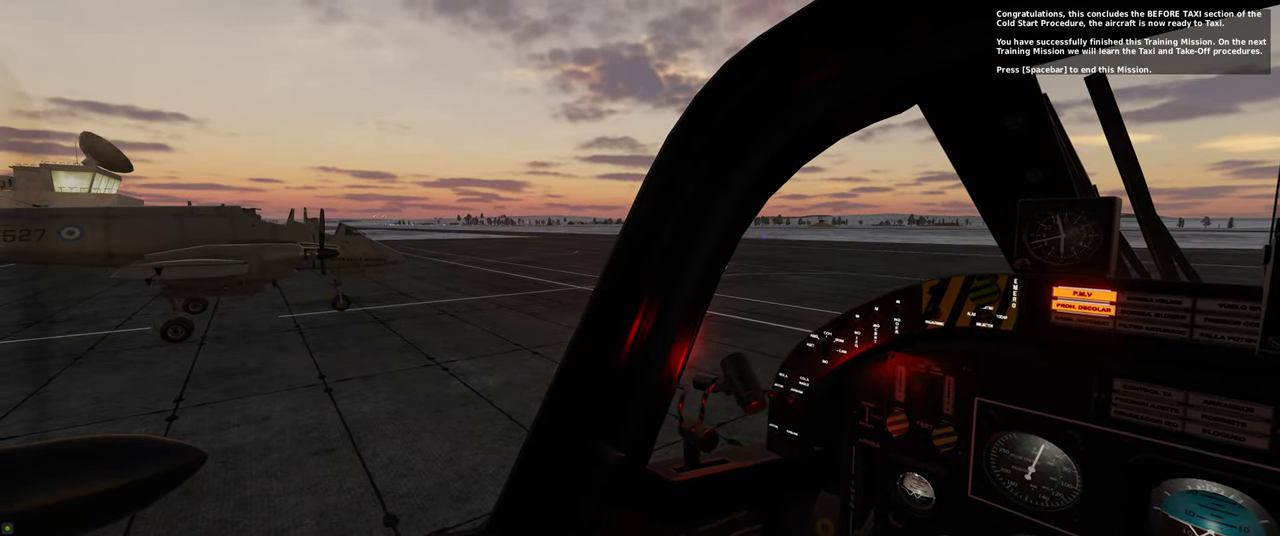
{"action": "mouse_move", "coordinate": [640, 268]}
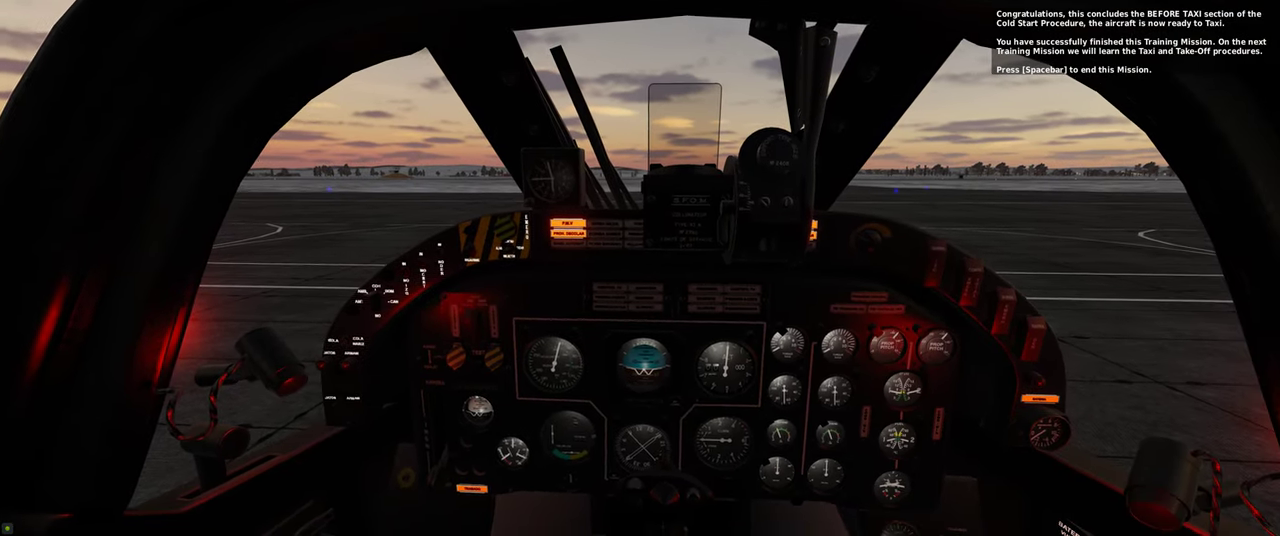